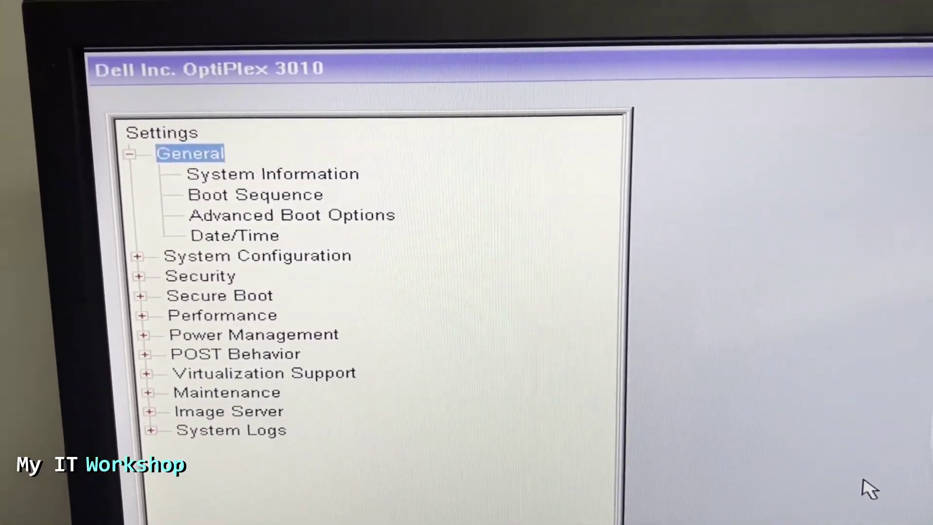
Go to Drivers & Downloads from the Support menu on the Dell homepage.
{"action": "left_click", "coordinate": [274, 174]}
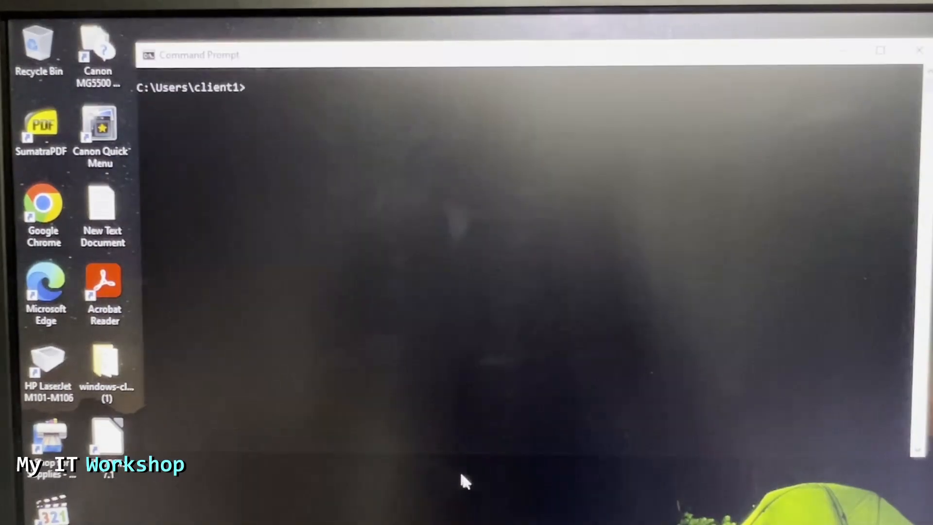
{"action": "mouse_move", "coordinate": [407, 221]}
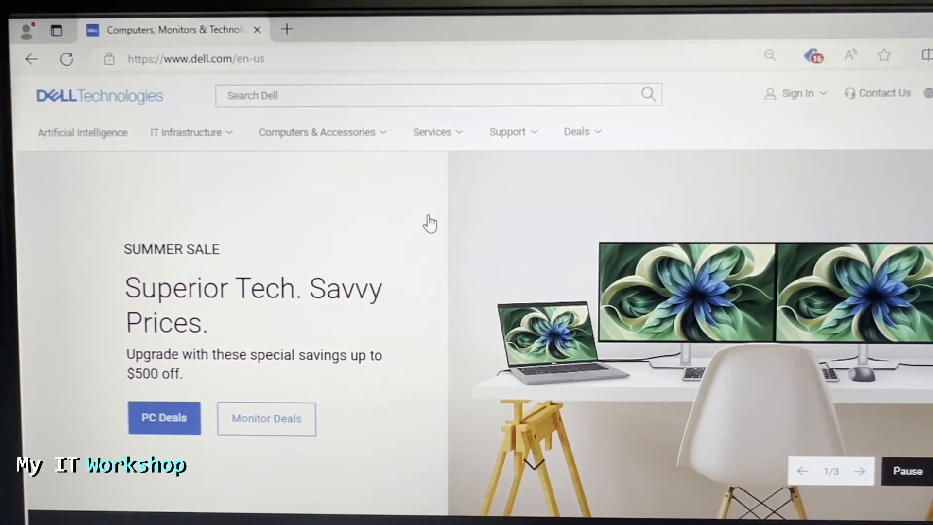
{"action": "left_click", "coordinate": [508, 132]}
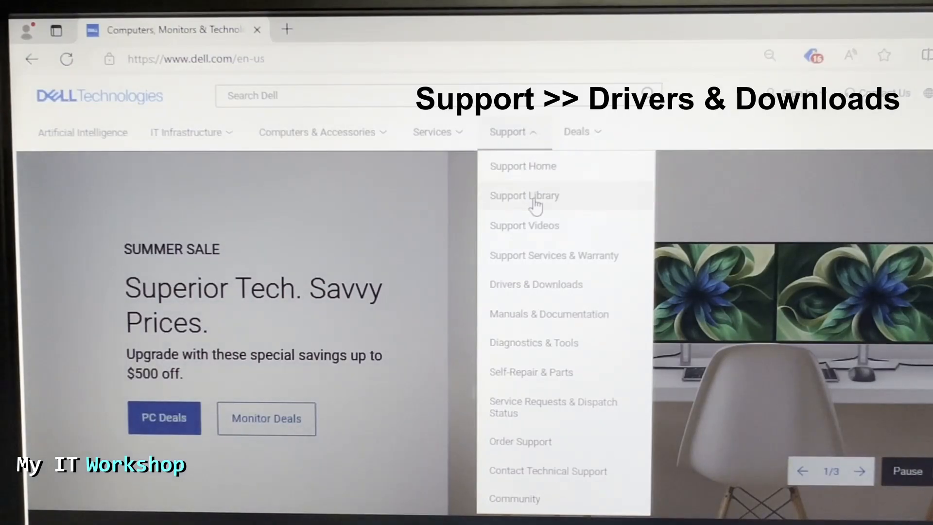
{"action": "mouse_move", "coordinate": [555, 263]}
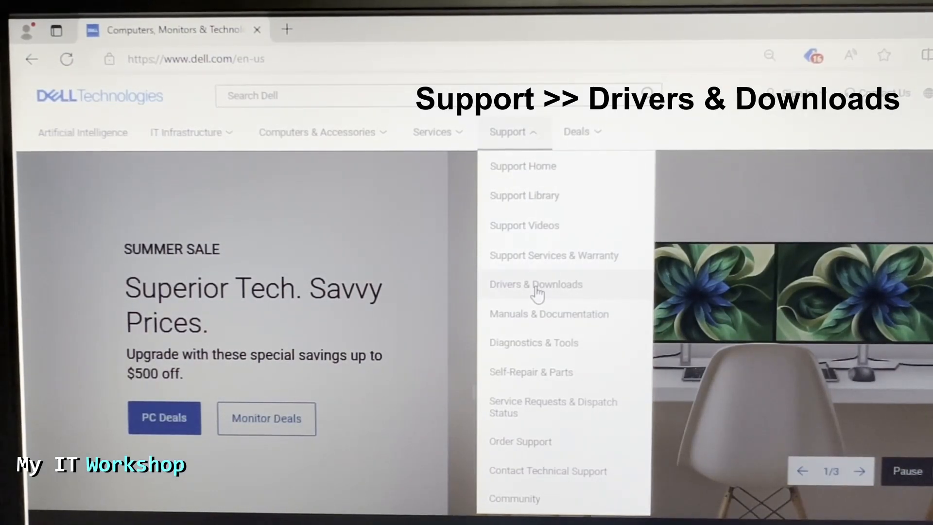
{"action": "left_click", "coordinate": [536, 284]}
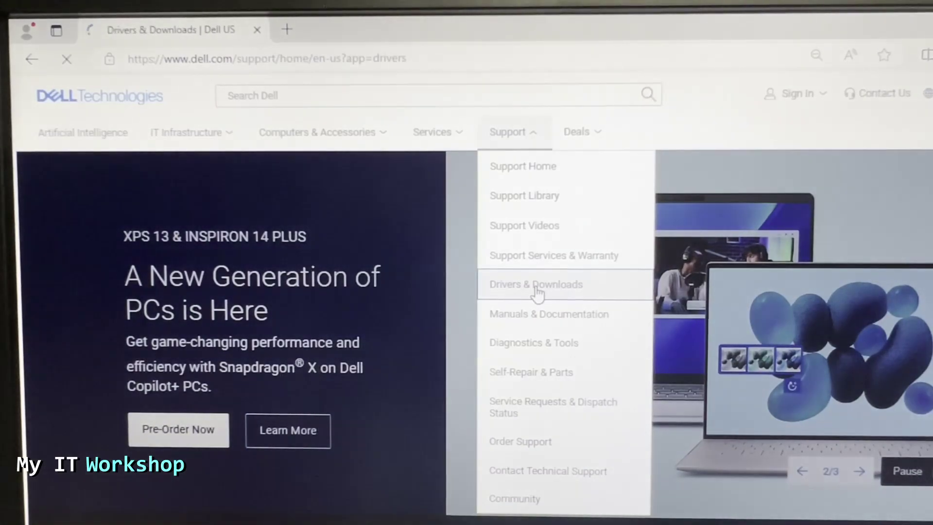
Search service tag 6ZNJCX1 to load the OptiPlex 3010 support page.
{"action": "left_click", "coordinate": [537, 284]}
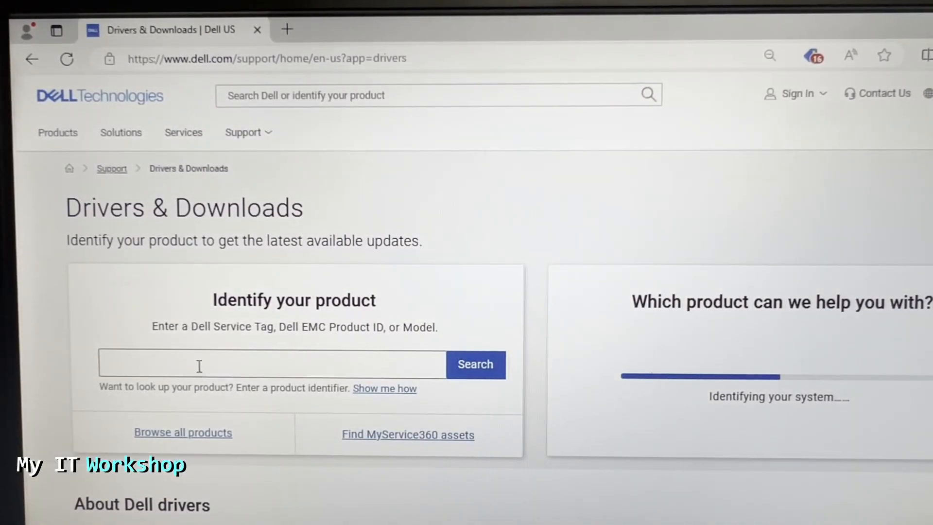
{"action": "type", "text": "6ZNJCX1"}
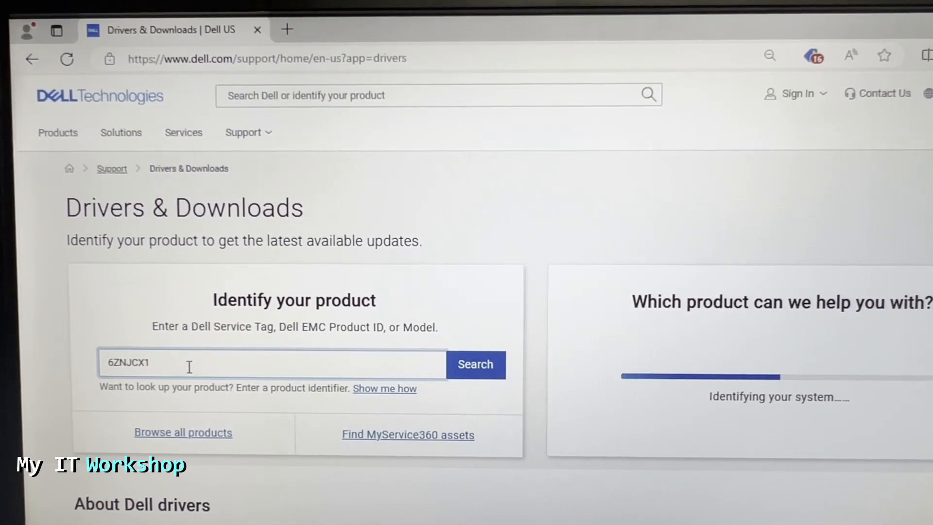
{"action": "mouse_move", "coordinate": [729, 359]}
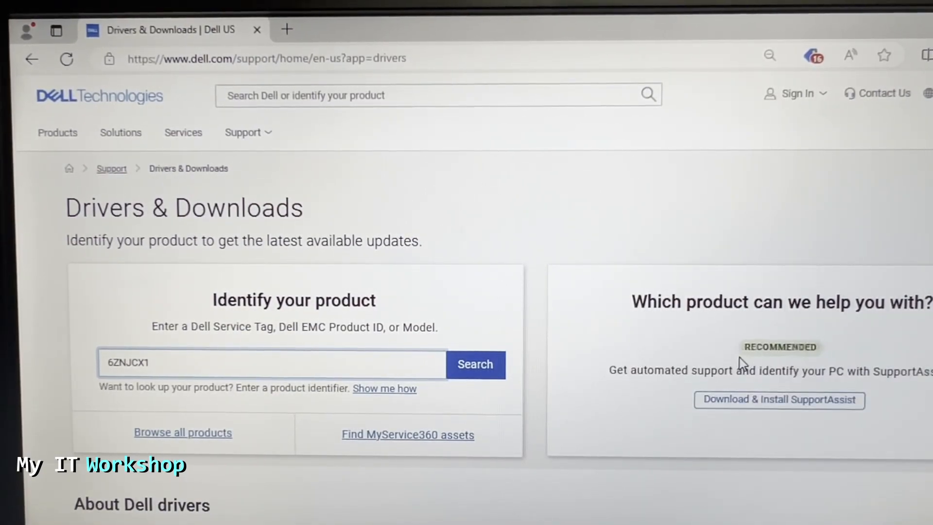
{"action": "mouse_move", "coordinate": [620, 362]}
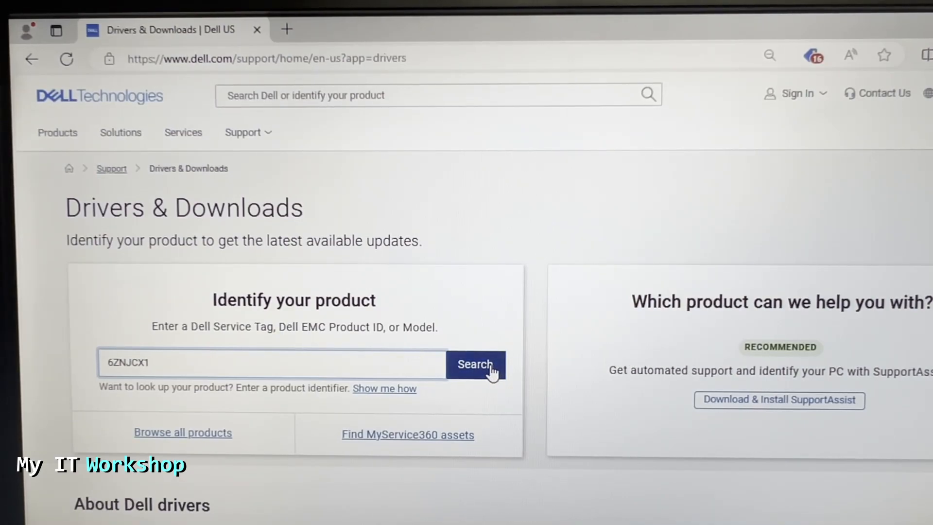
{"action": "left_click", "coordinate": [486, 364]}
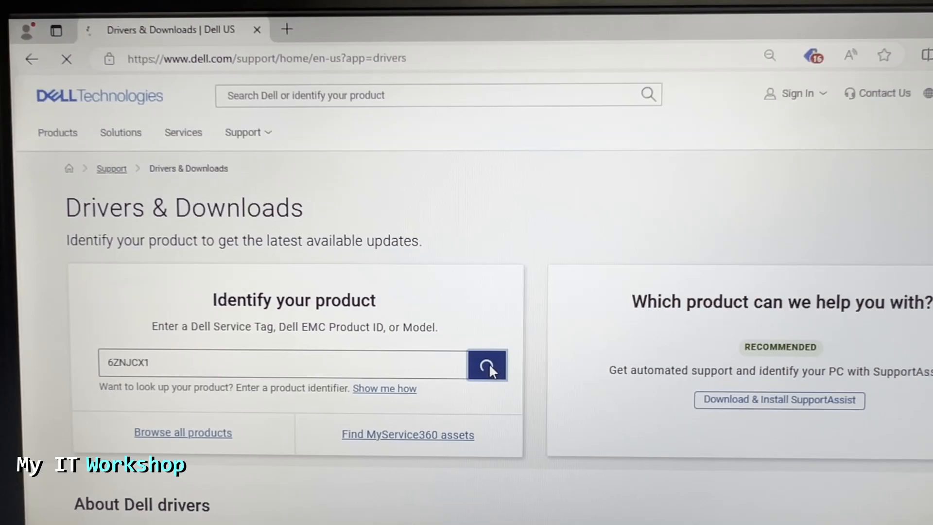
{"action": "left_click", "coordinate": [486, 365]}
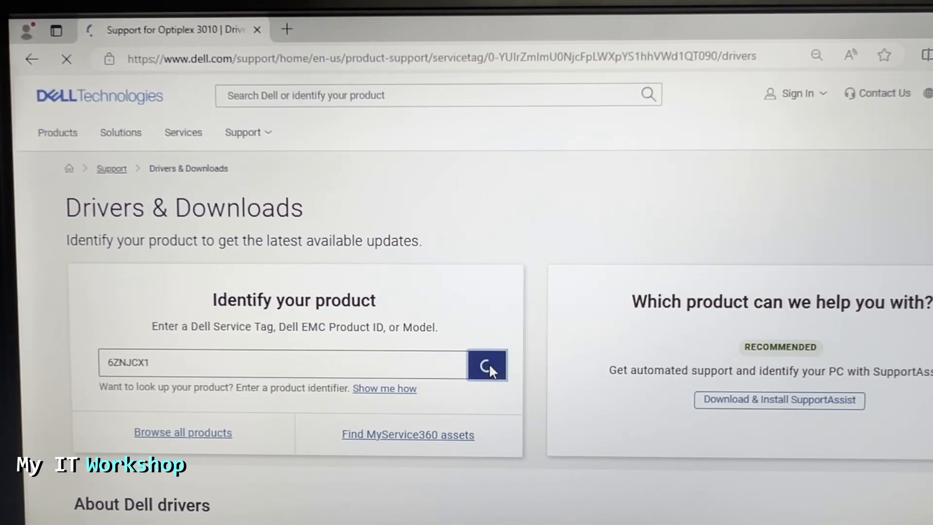
{"action": "left_click", "coordinate": [486, 364]}
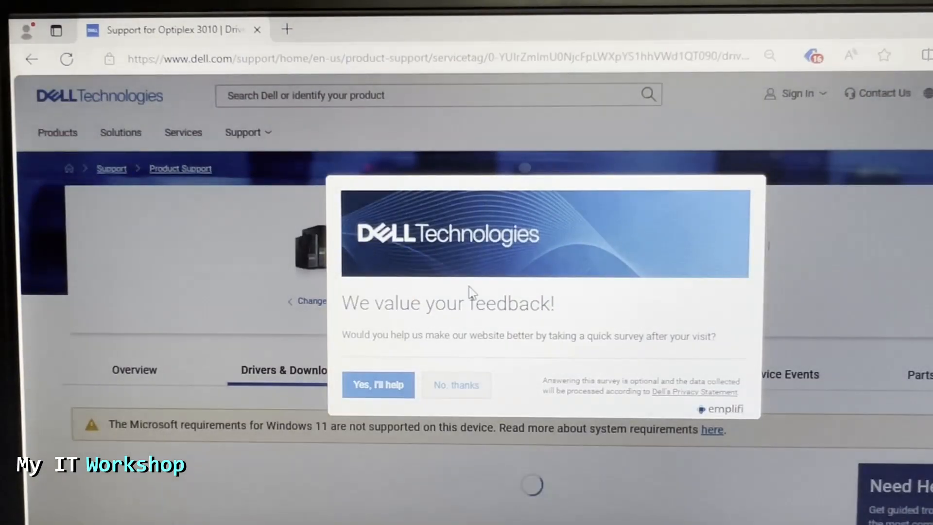
Decline the 'We value your feedback' survey with 'No, thanks'.
{"action": "left_click", "coordinate": [457, 385]}
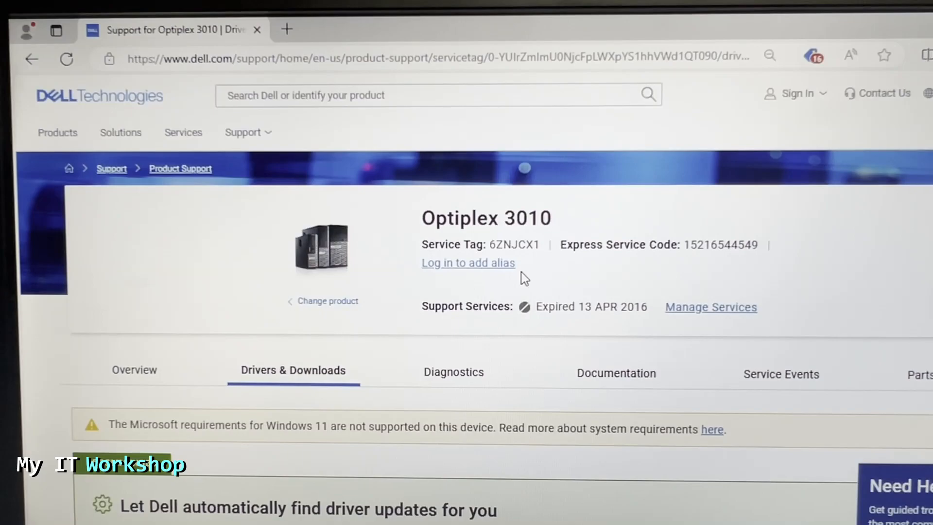
{"action": "mouse_move", "coordinate": [678, 322]}
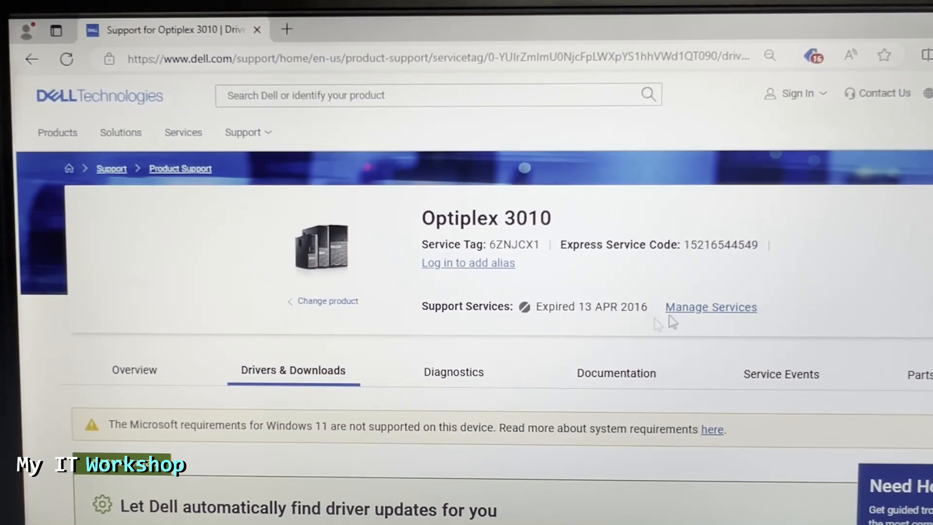
{"action": "mouse_move", "coordinate": [797, 304]}
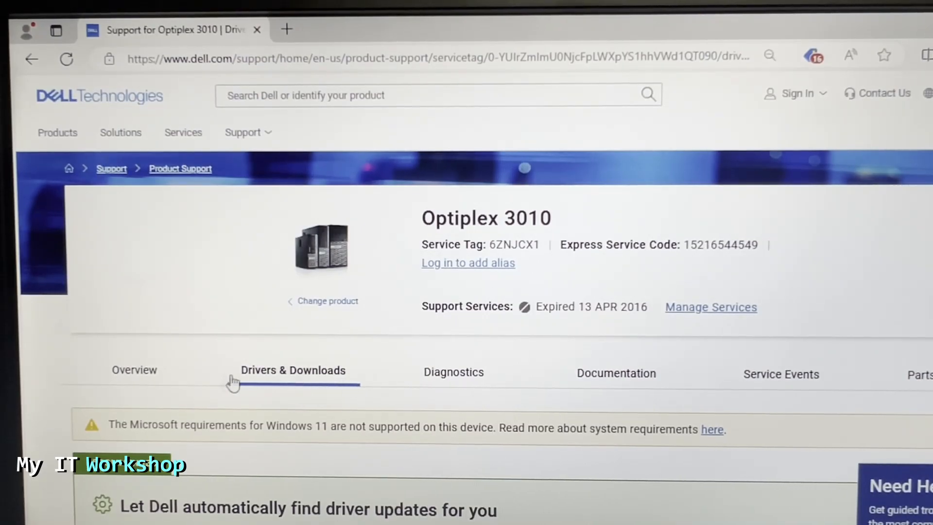
{"action": "mouse_move", "coordinate": [428, 441]}
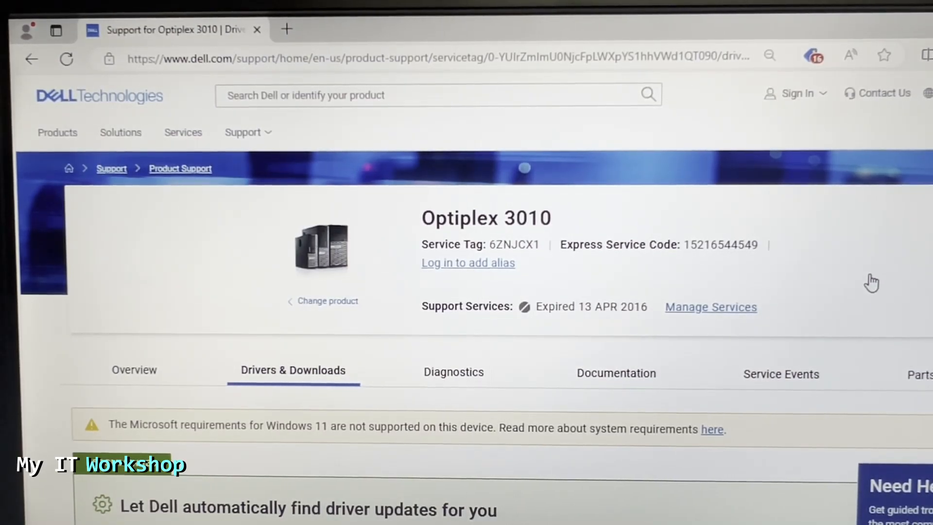
Scroll down to the complete OptiPlex 3010 driver table for Windows 10 64-bit.
{"action": "scroll", "scroll_direction": "down", "scroll_amount": 3}
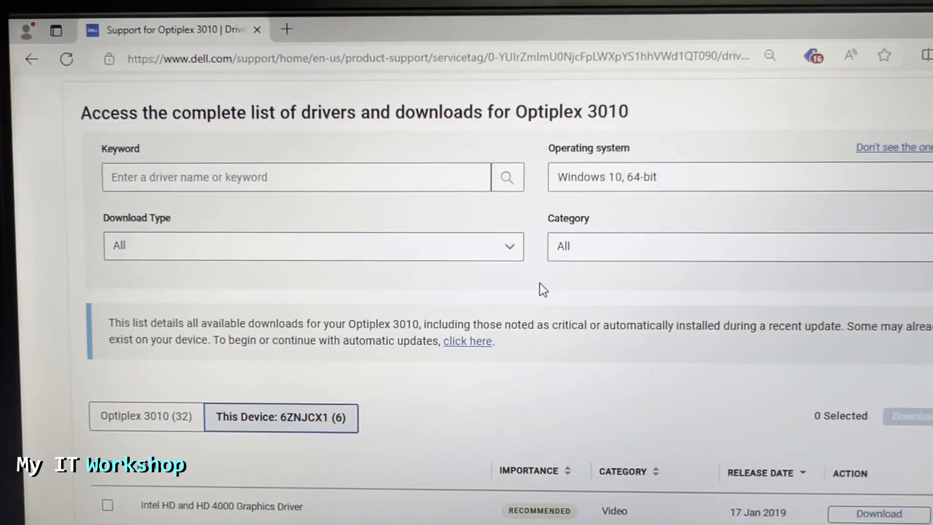
{"action": "scroll", "scroll_direction": "down", "scroll_amount": 3}
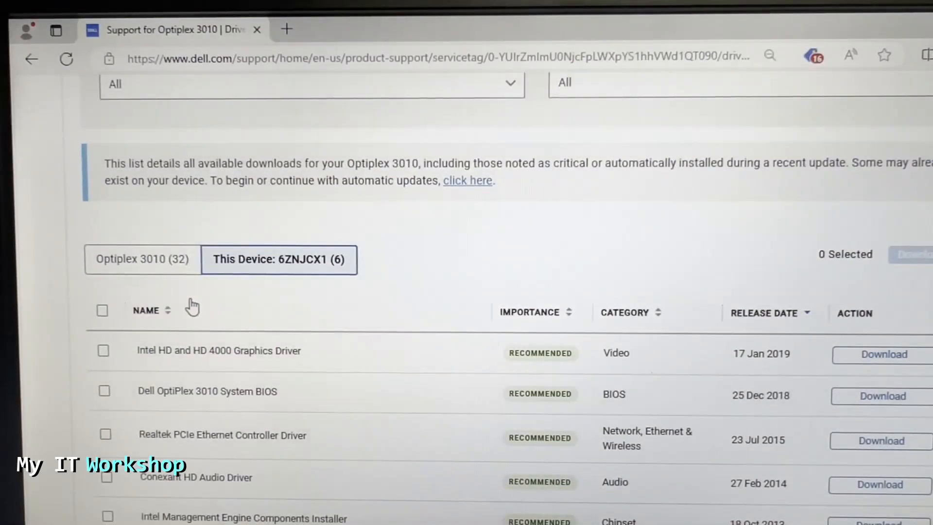
{"action": "mouse_move", "coordinate": [339, 348]}
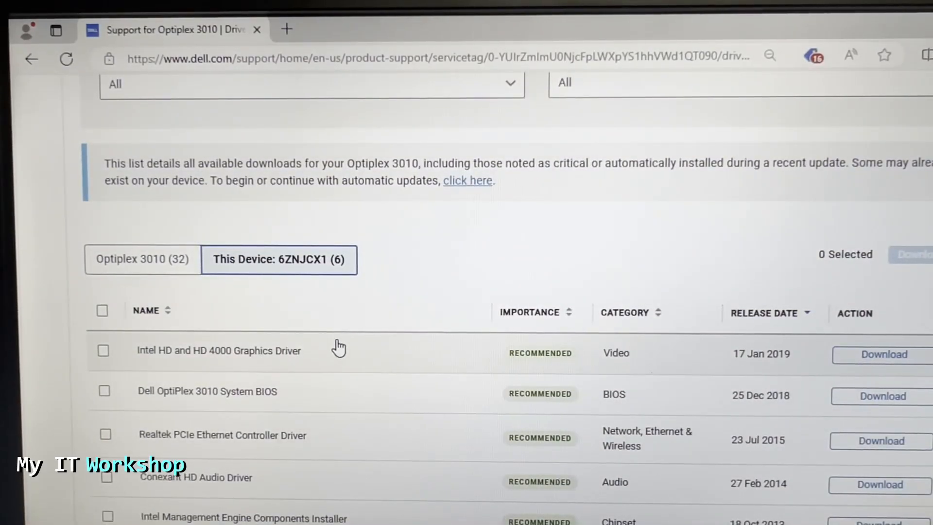
{"action": "scroll", "scroll_direction": "down", "scroll_amount": 3}
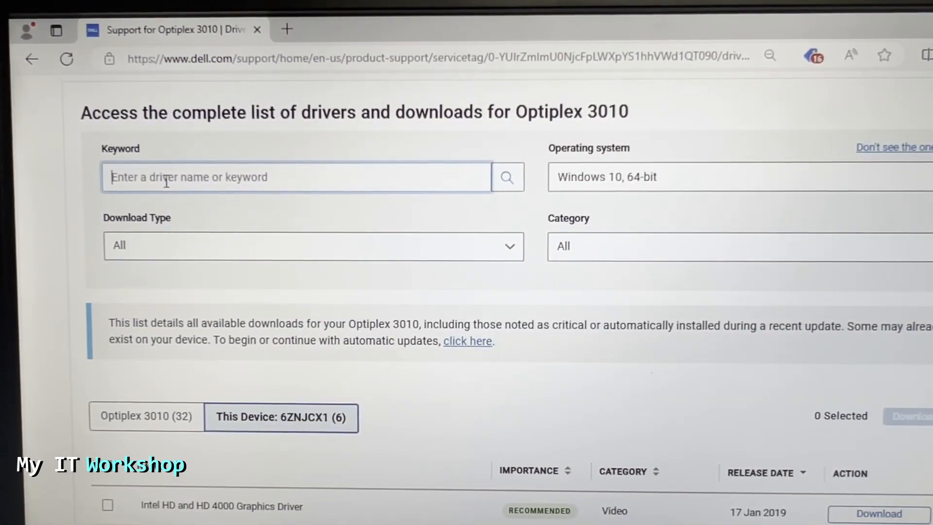
Filter by keyword 'Dell OptiPlex 3010 System BIOS', expand the A22 entry and show older versions.
{"action": "type", "text": "Dell OptiPlex 3010 System BIOS"}
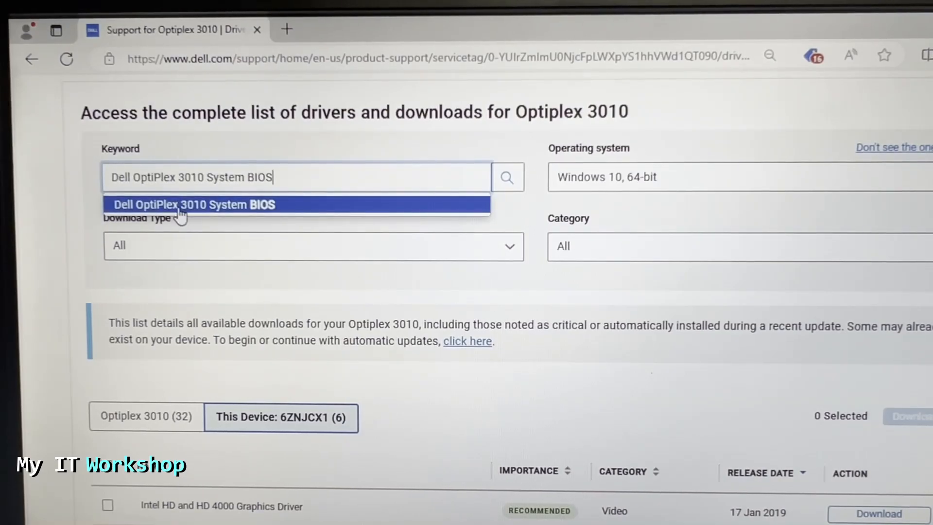
{"action": "left_click", "coordinate": [195, 204]}
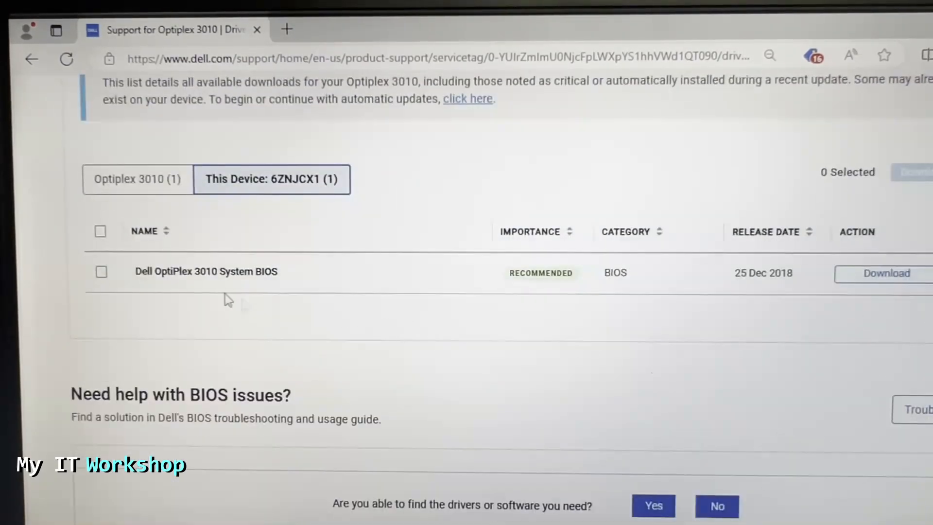
{"action": "left_click", "coordinate": [206, 271]}
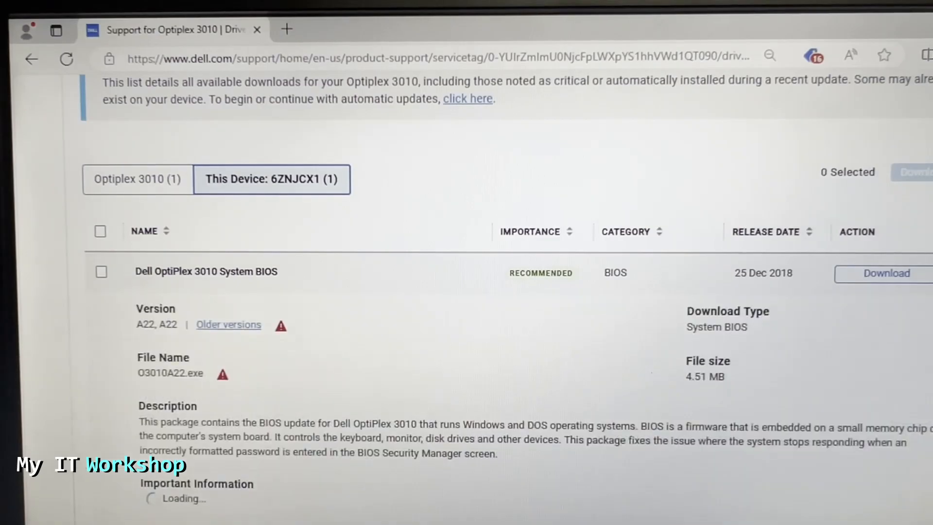
{"action": "scroll", "scroll_direction": "down", "scroll_amount": 3}
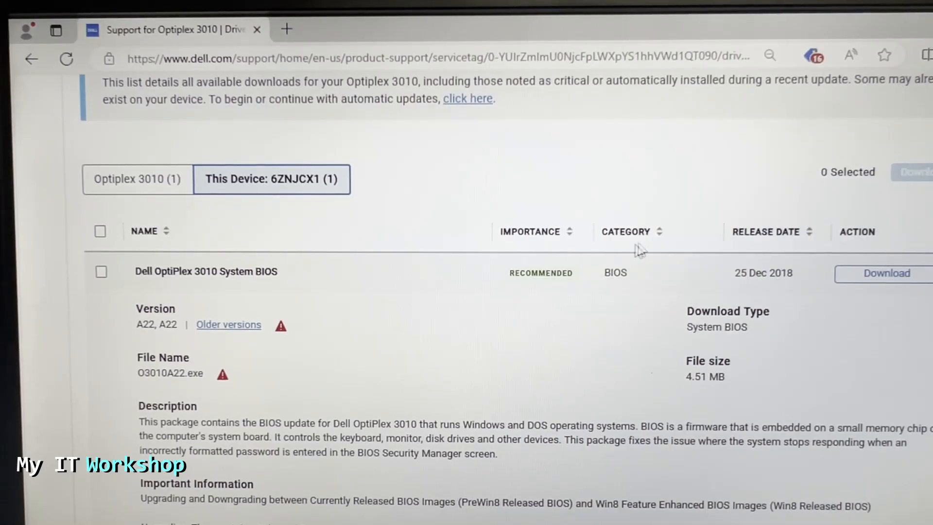
{"action": "mouse_move", "coordinate": [127, 352]}
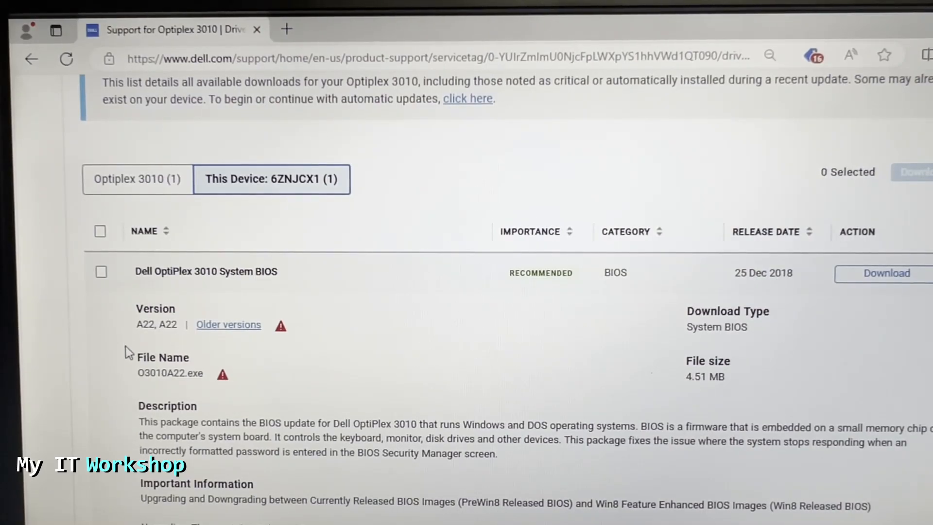
{"action": "left_click", "coordinate": [229, 325]}
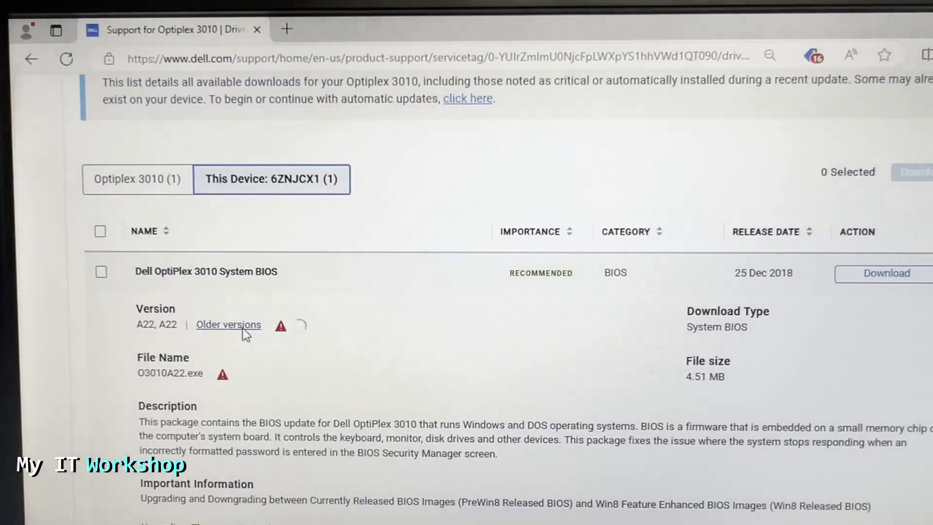
{"action": "left_click", "coordinate": [228, 325]}
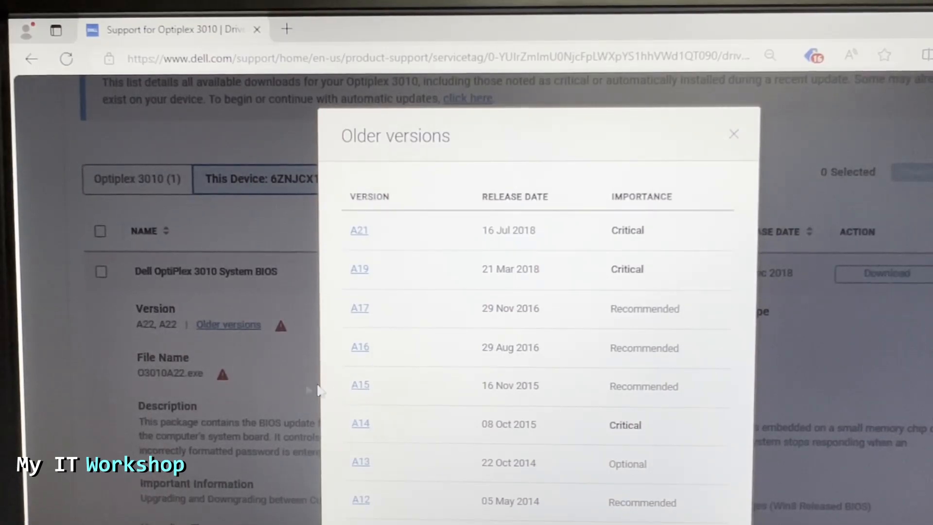
{"action": "left_click", "coordinate": [734, 133]}
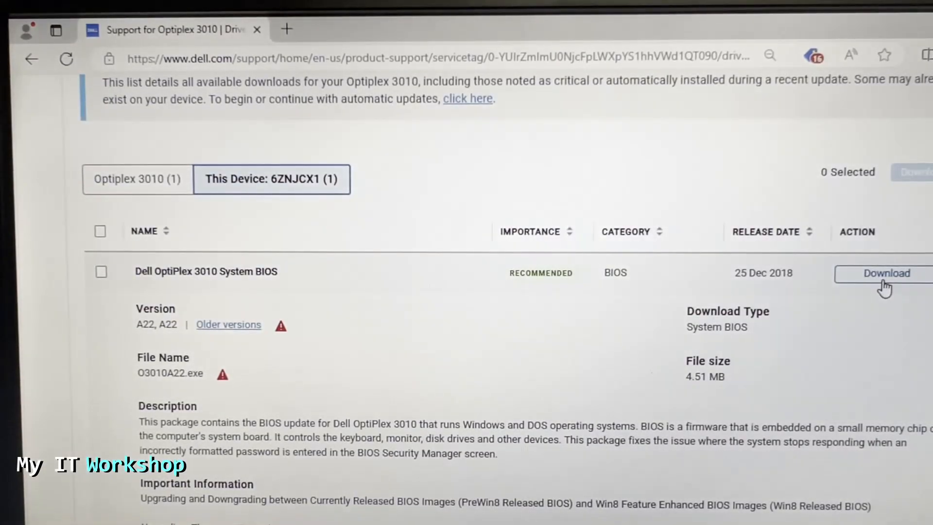